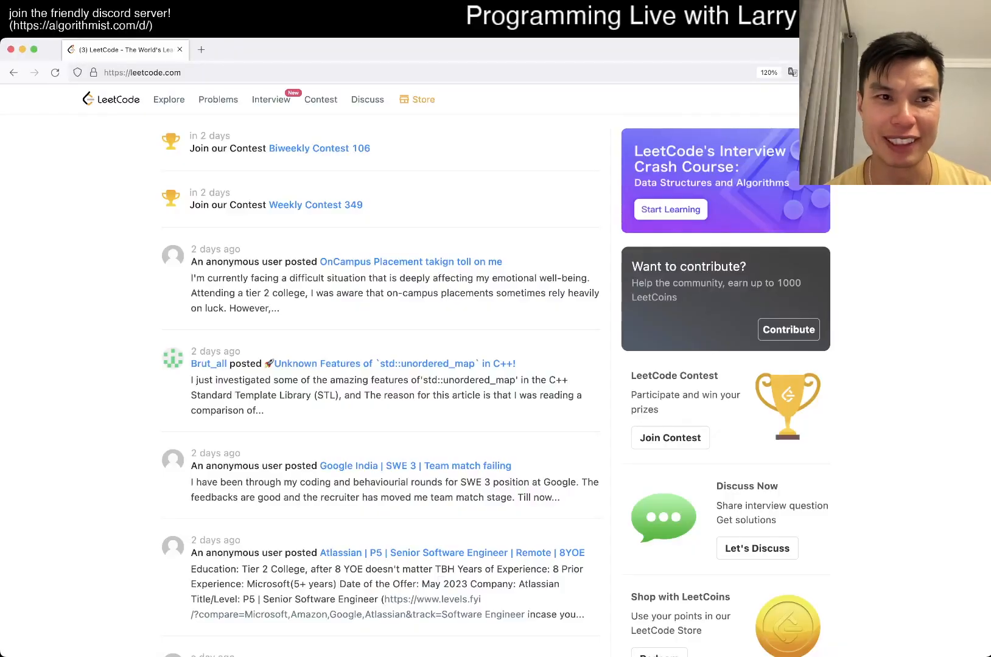
Open the LeetCode problem set list, with problem 1351 at the top.
{"action": "left_click", "coordinate": [218, 99]}
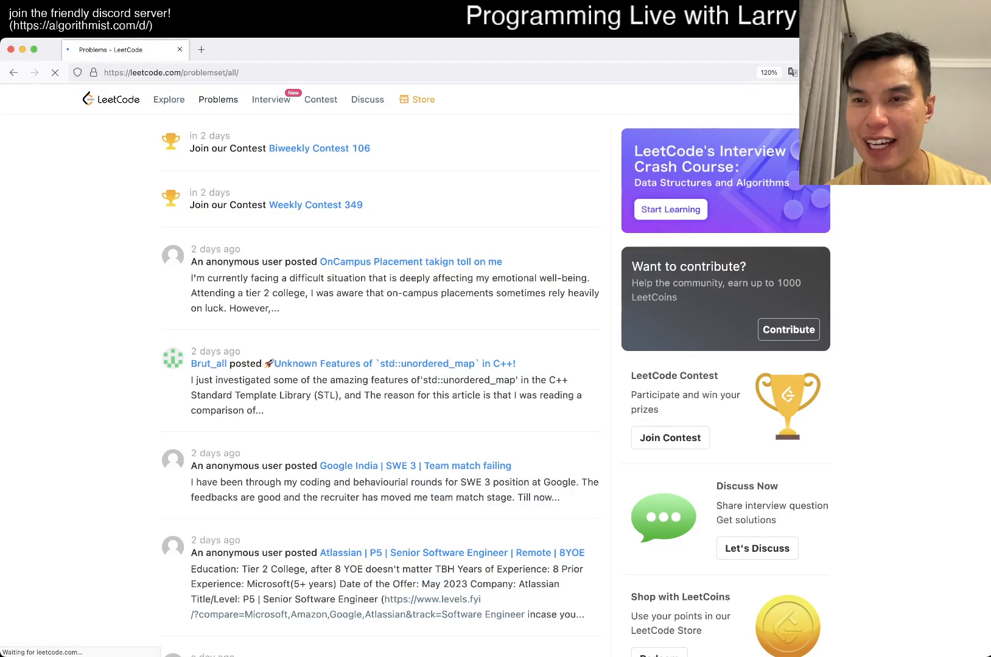
{"action": "left_click", "coordinate": [217, 99]}
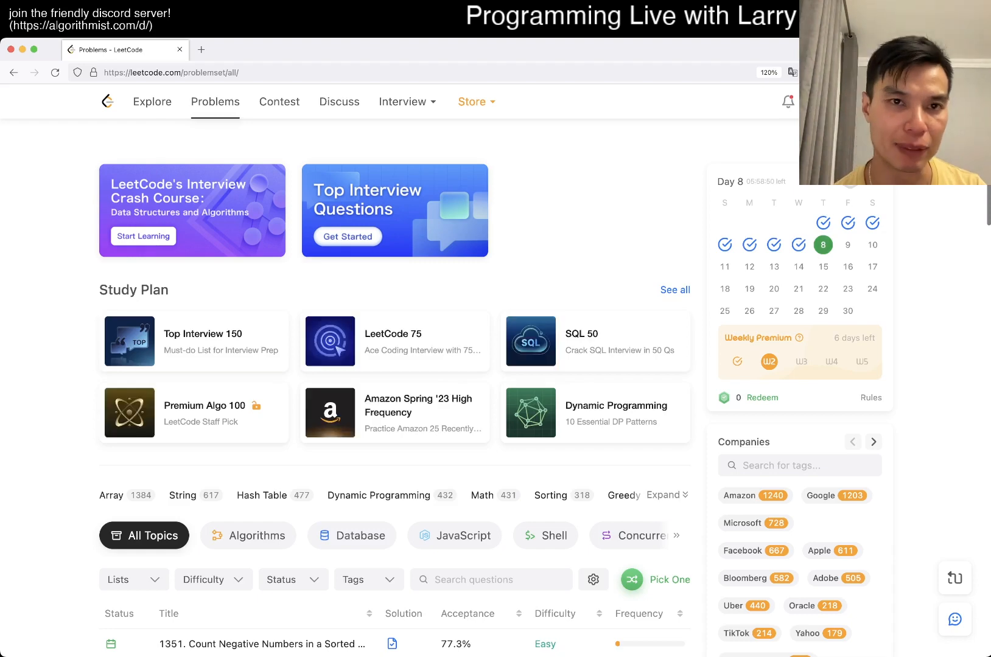
Open problem 1351 Count Negative Numbers in a Sorted Matrix from the list.
{"action": "left_click", "coordinate": [261, 644]}
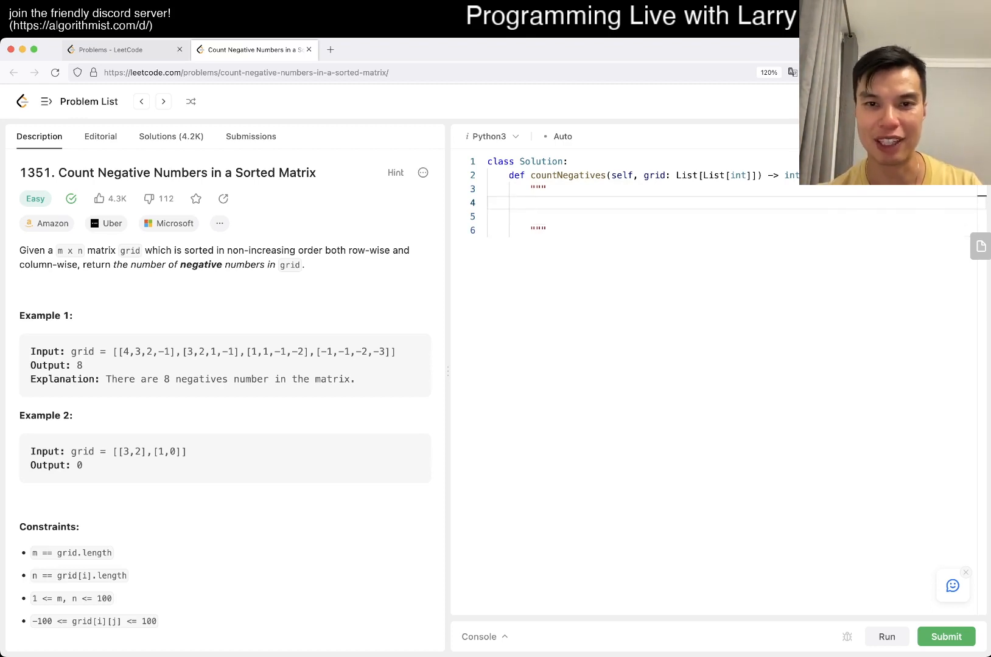
Sketch a five-row dots-and-x staircase matrix in the docstring, marking where negatives begin.
{"action": "type", "text": "....."}
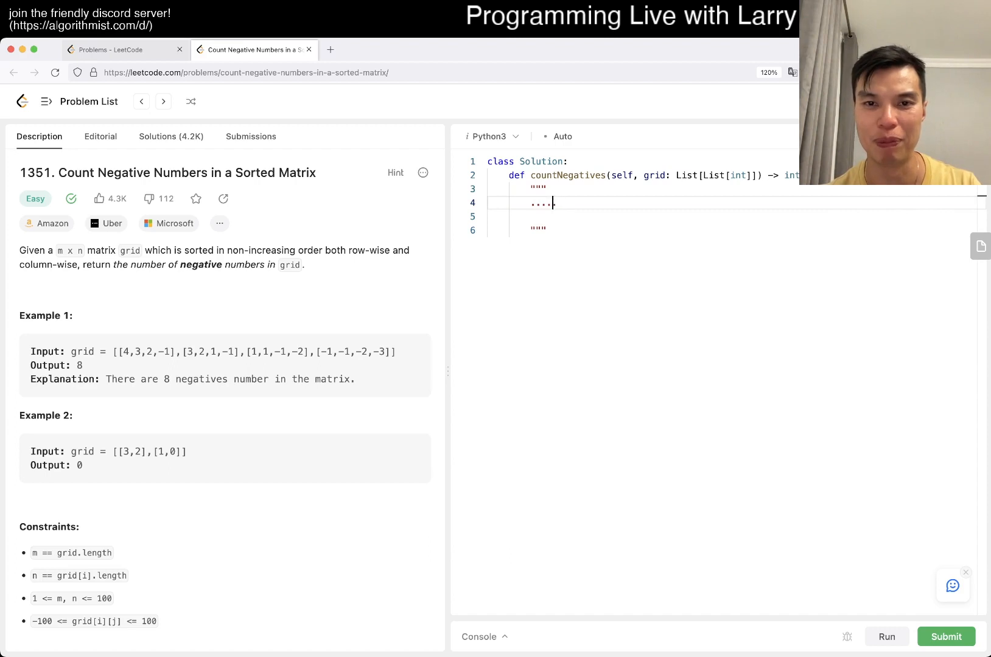
{"action": "type", "text": "xxx"}
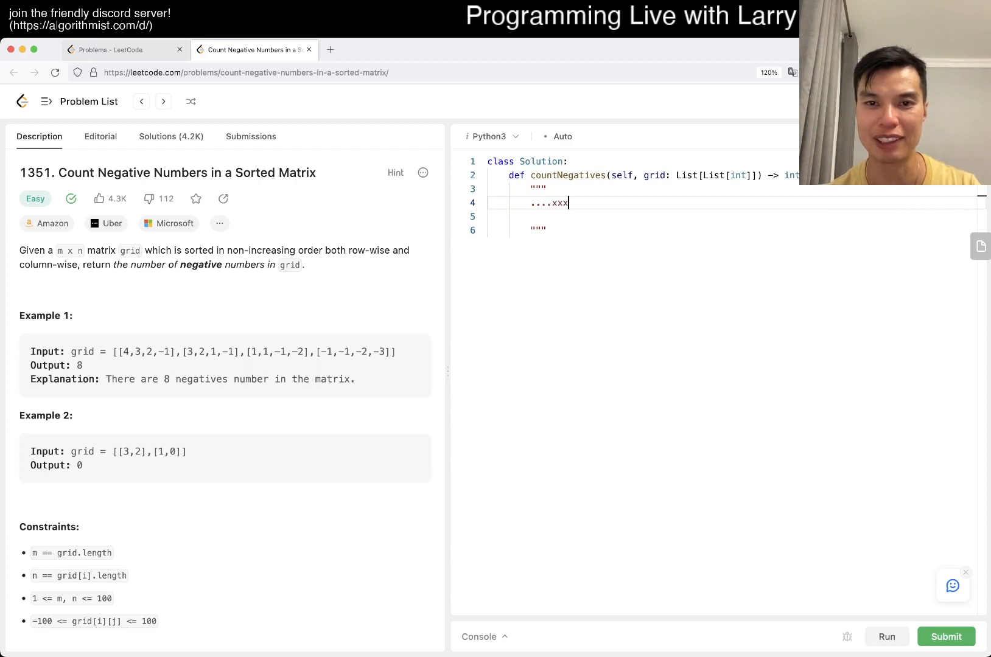
{"action": "type", "text": "..XXXXX"}
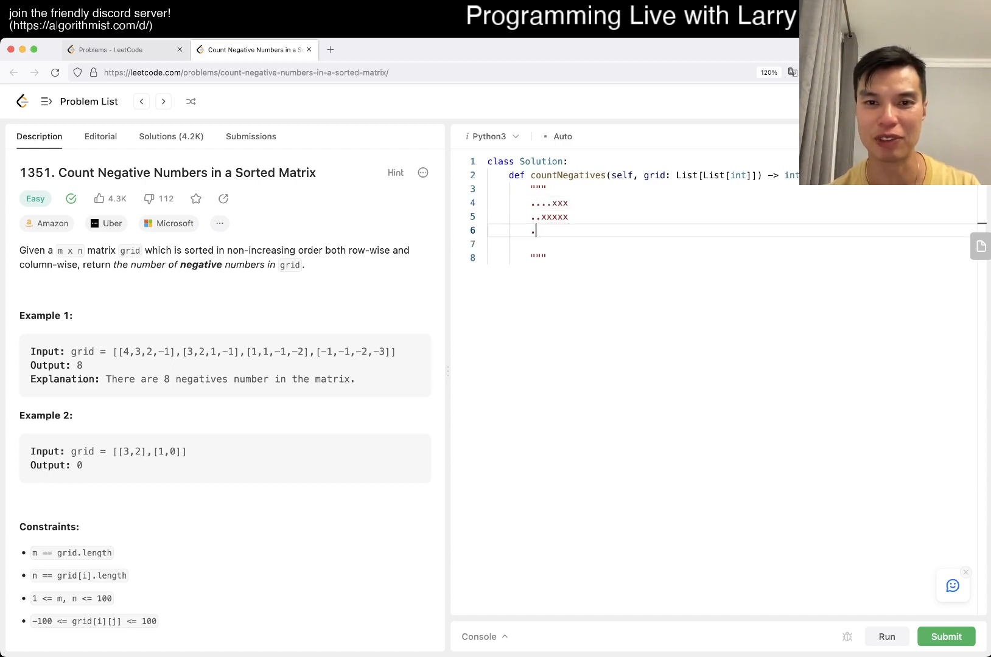
{"action": "type", "text": "XXXXXX"}
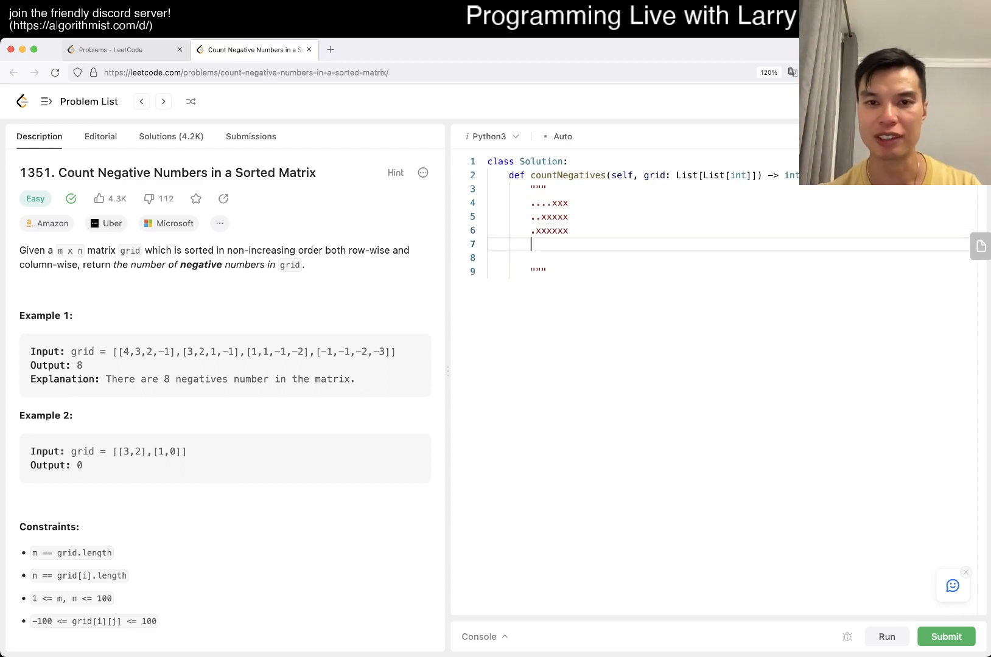
{"action": "key", "text": "Backspace"}
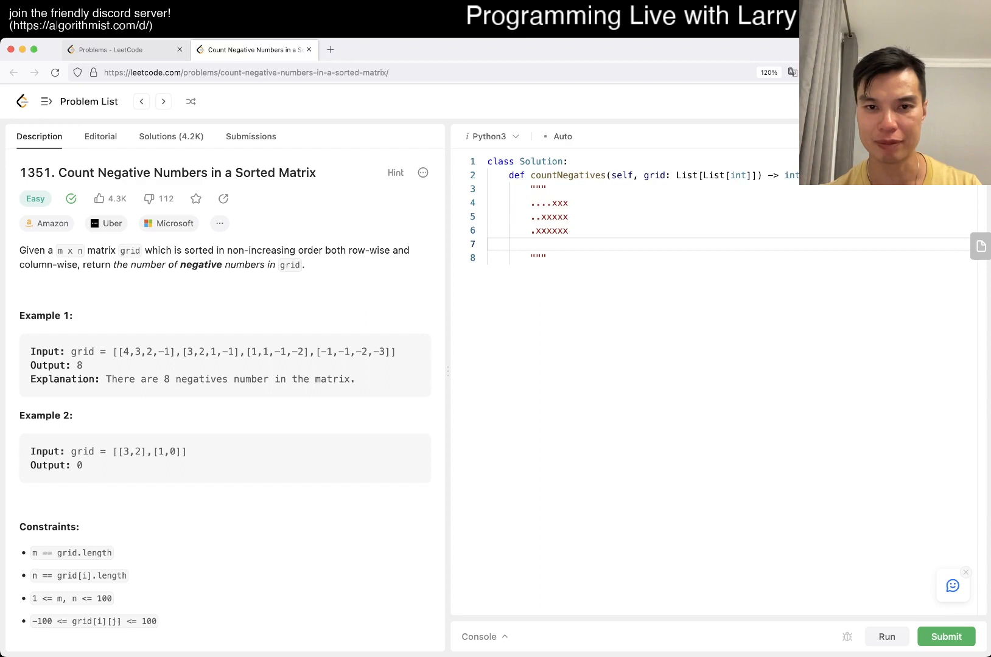
{"action": "type", "text": ".X"}
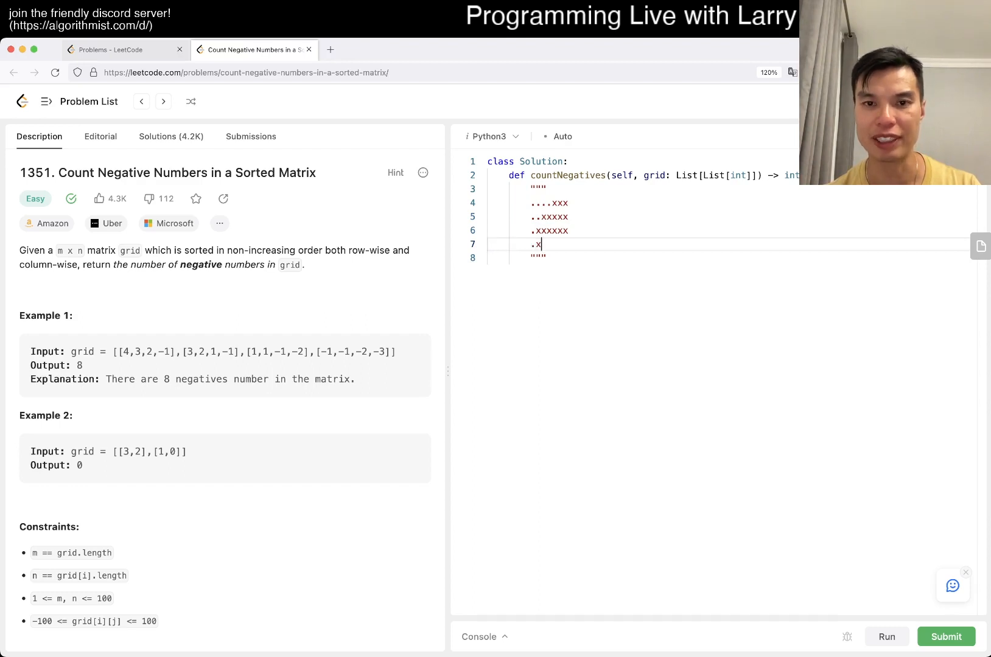
{"action": "type", "text": "XXXXX"}
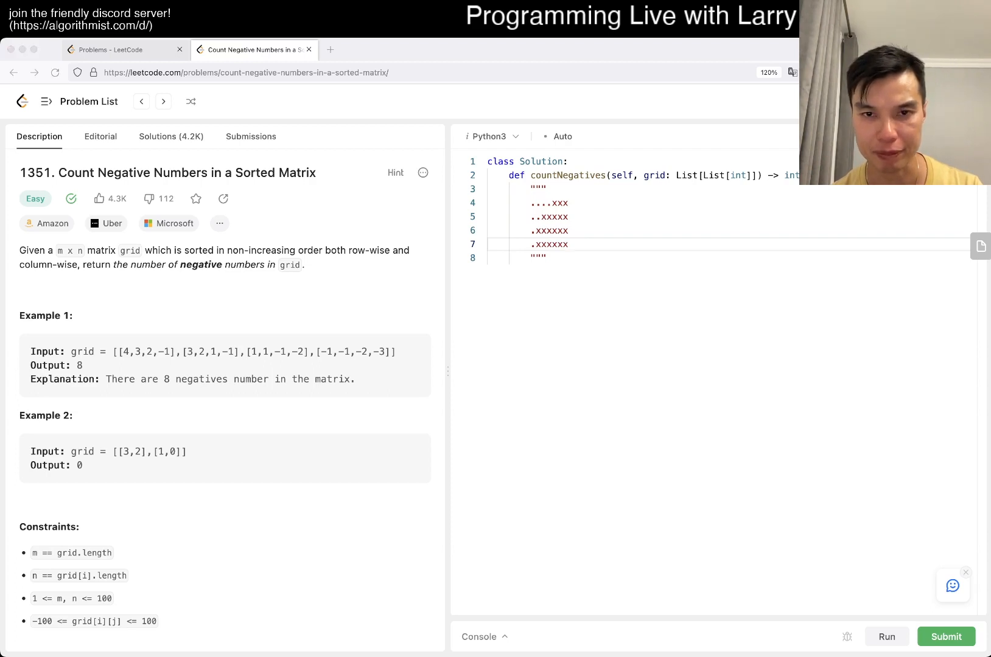
{"action": "key", "text": "enter"}
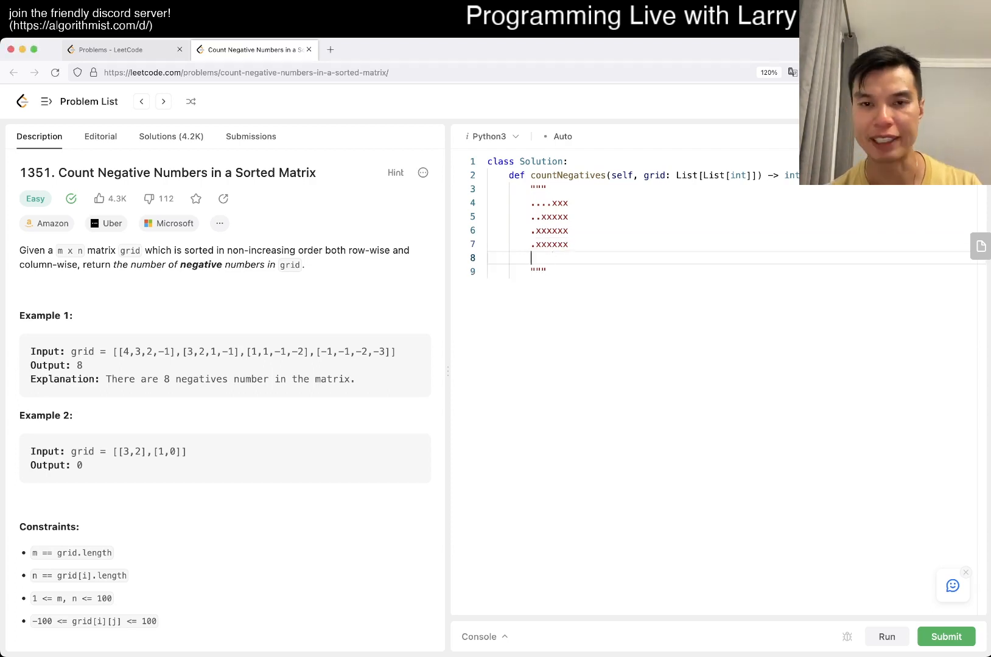
{"action": "type", "text": "xxxxxxx"}
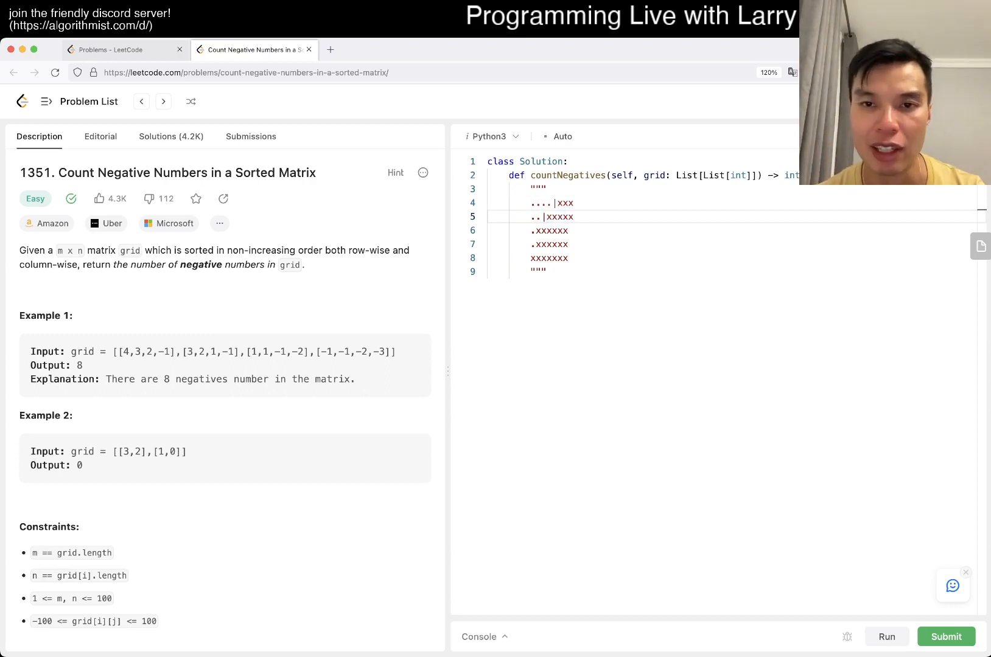
Define R, C = len(grid[0]), total = 0, current = C, and a loop over range(R).
{"action": "type", "text": "R = len(grid"}
{"action": "type", "text": "C"}
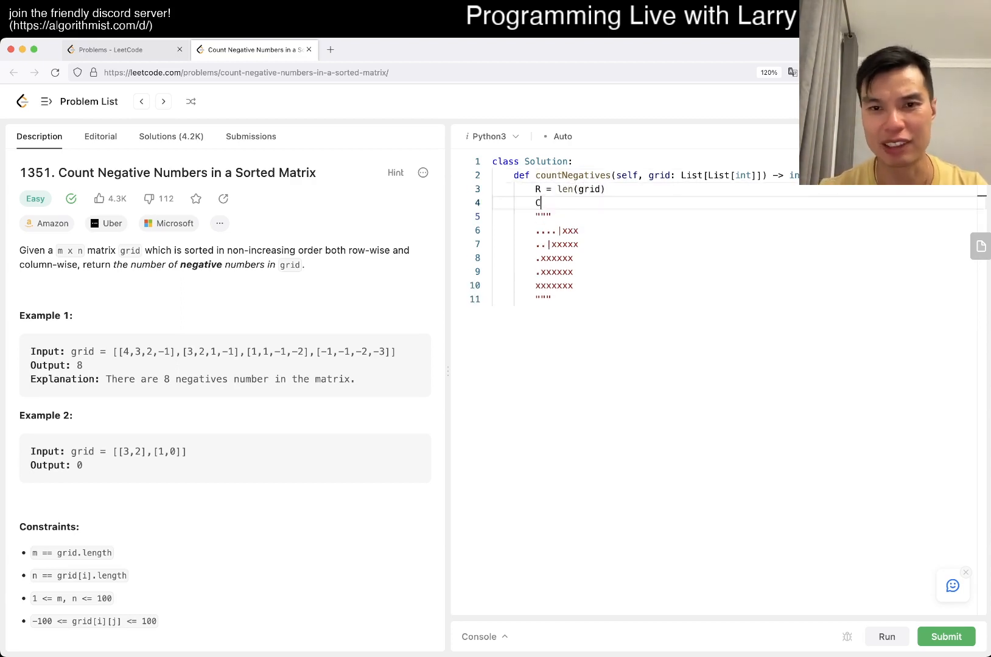
{"action": "type", "text": "= len(grid[0])"}
{"action": "type", "text": "total"}
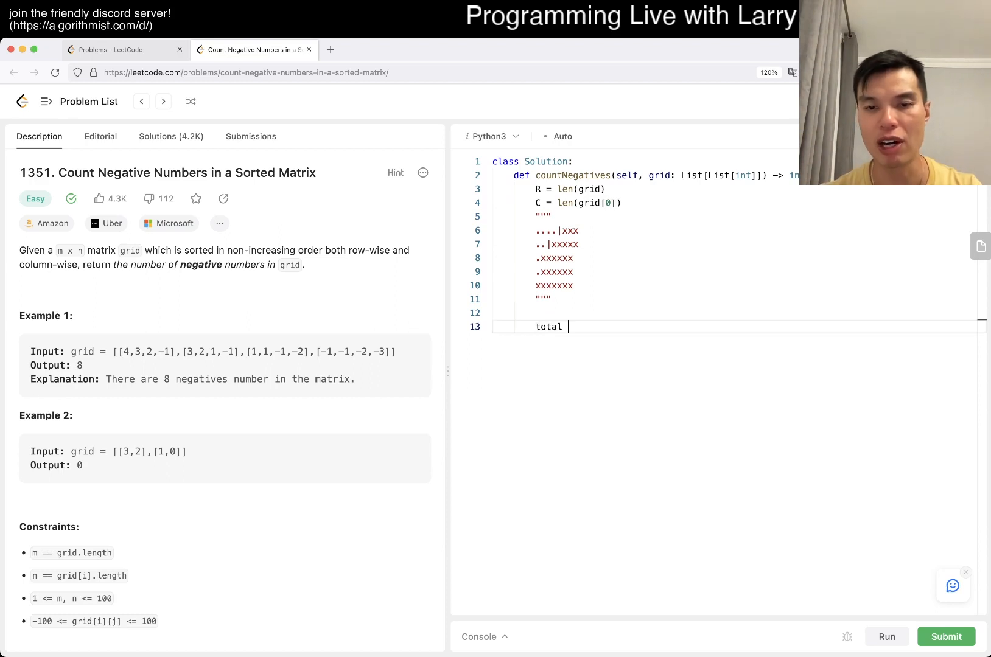
{"action": "type", "text": "= 0"}
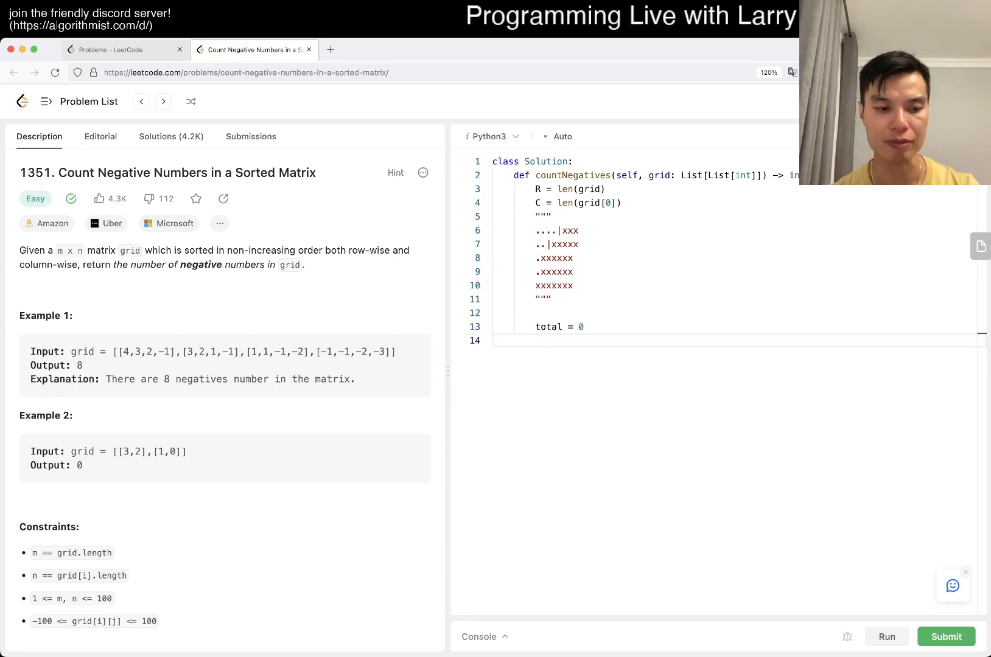
{"action": "type", "text": "current ="}
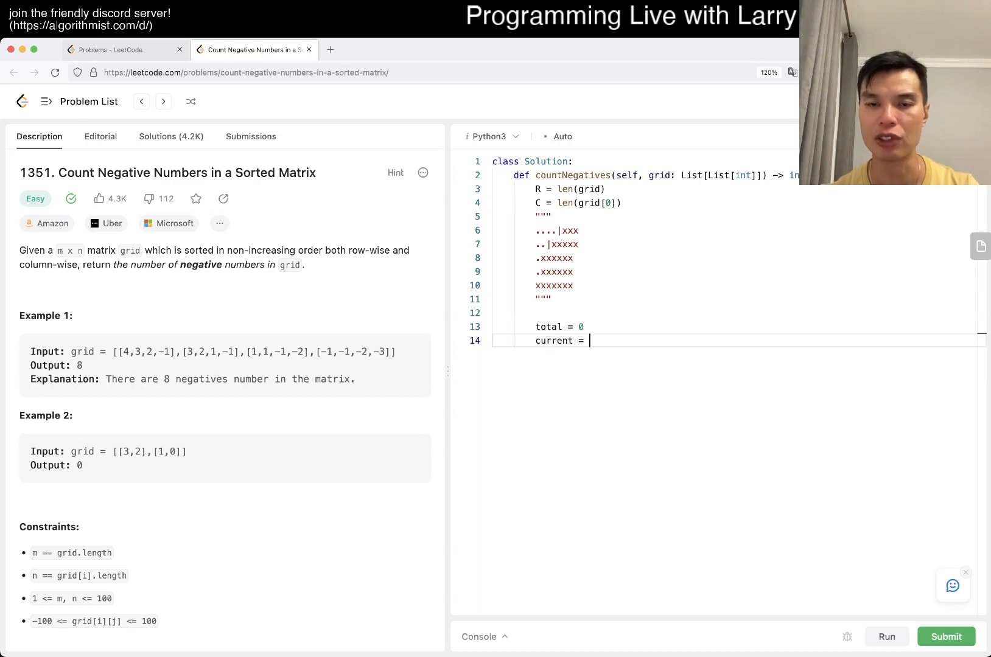
{"action": "type", "text": "C"}
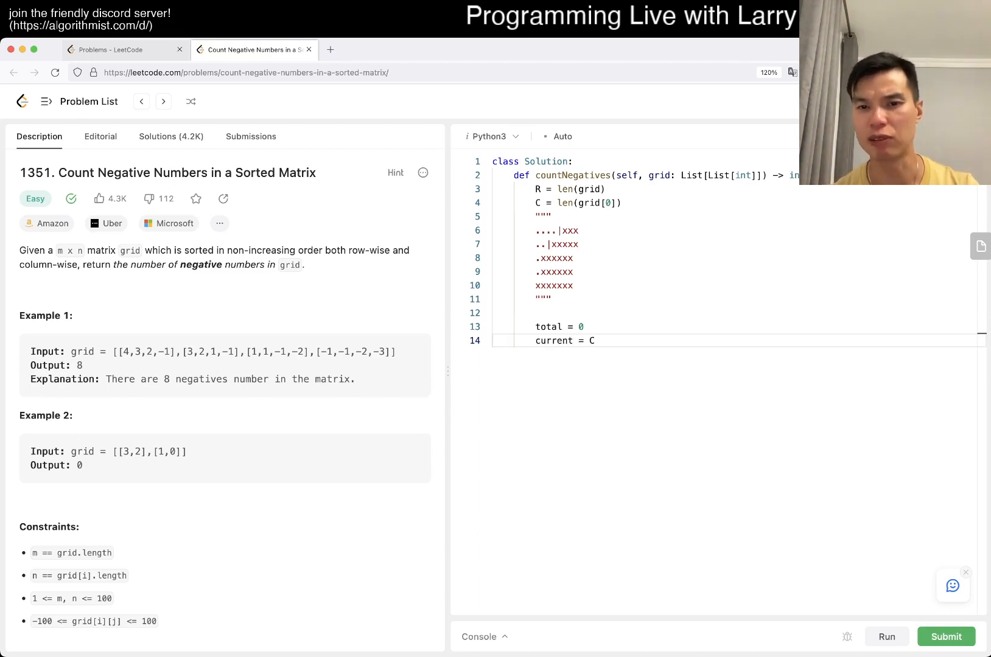
{"action": "type", "text": "- 1"}
{"action": "type", "text": "for"}
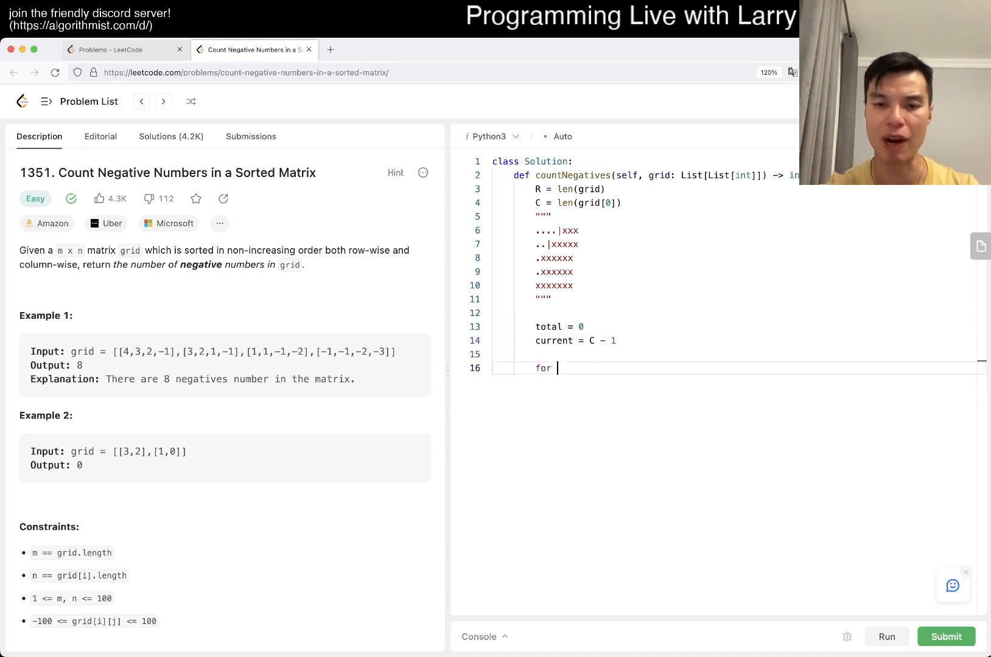
{"action": "type", "text": "i"}
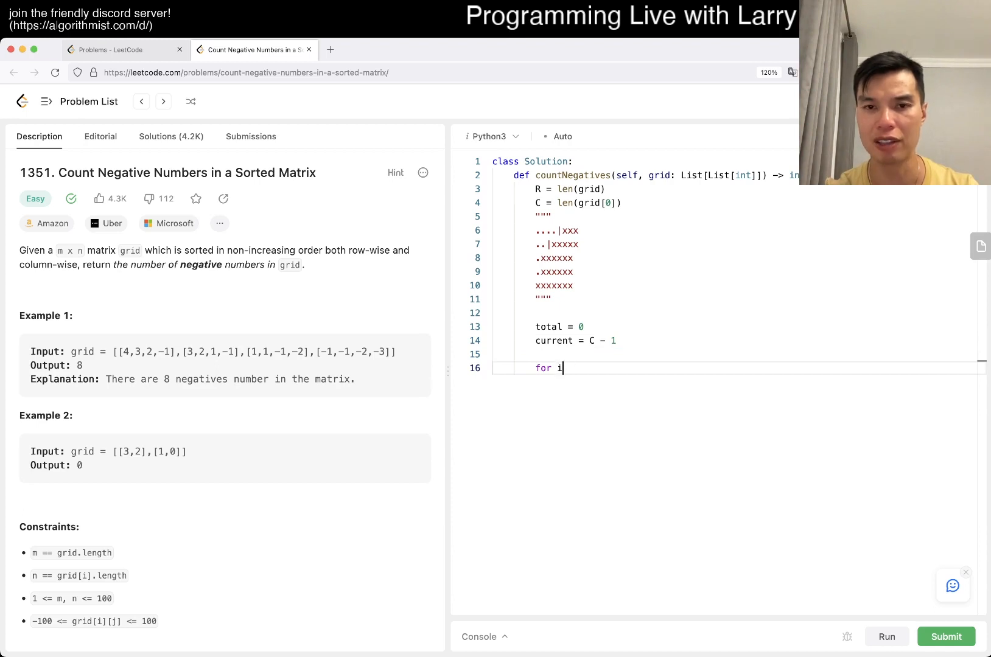
{"action": "type", "text": "x im range"}
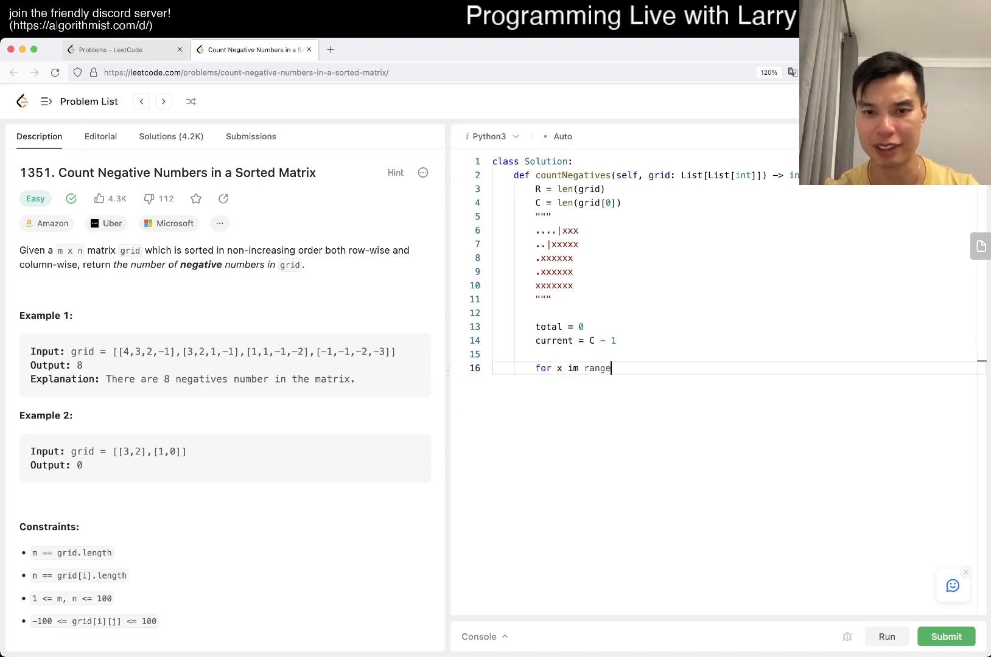
{"action": "type", "text": "n range()"}
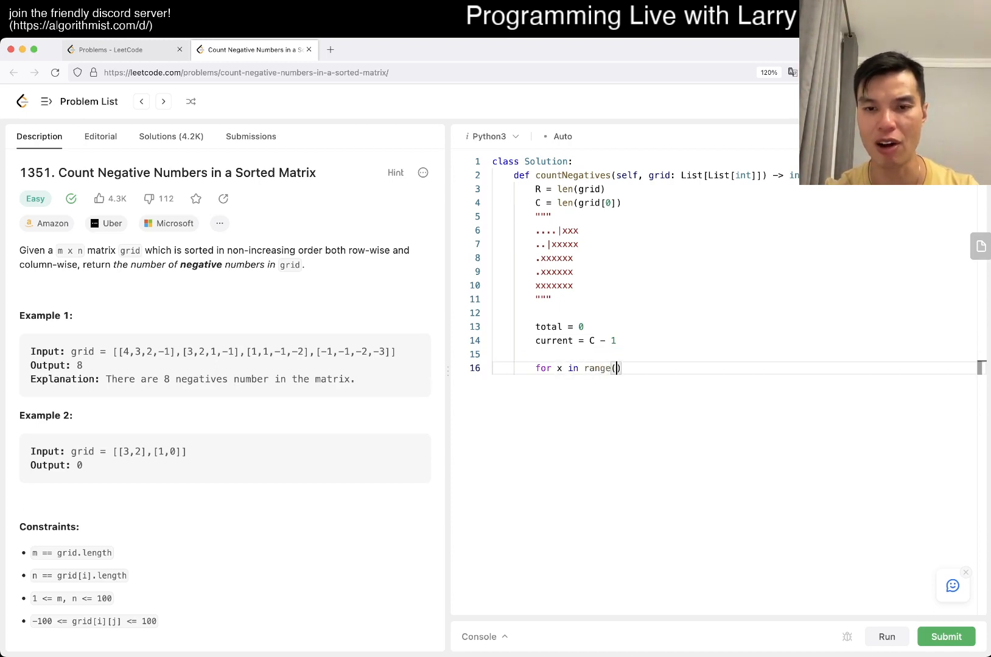
{"action": "type", "text": "R):"}
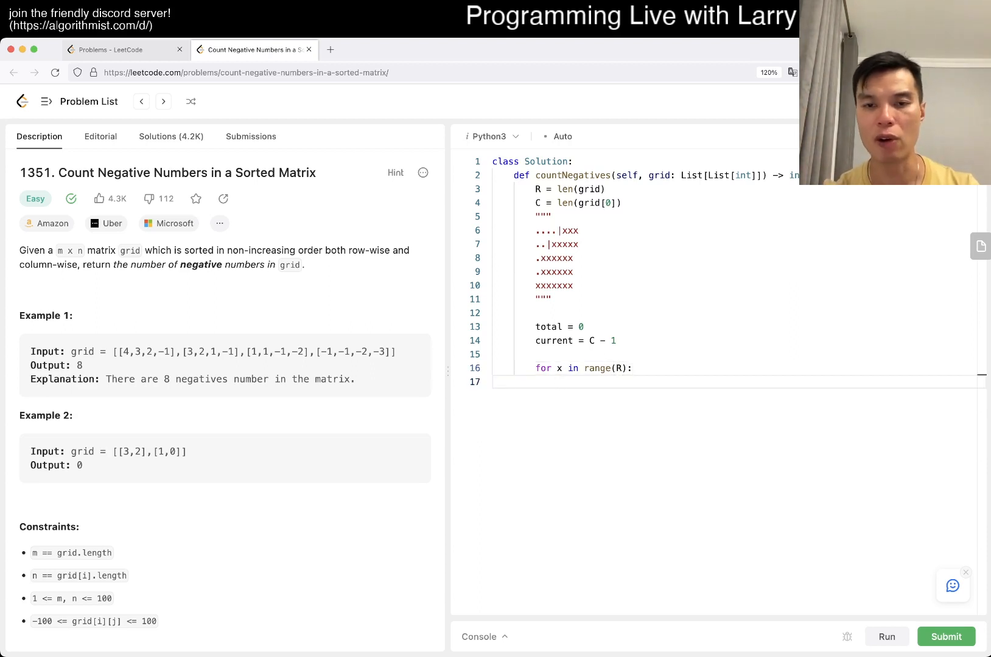
Add a while loop moving current left past negatives, add C - current to total, return total.
{"action": "type", "text": "while"}
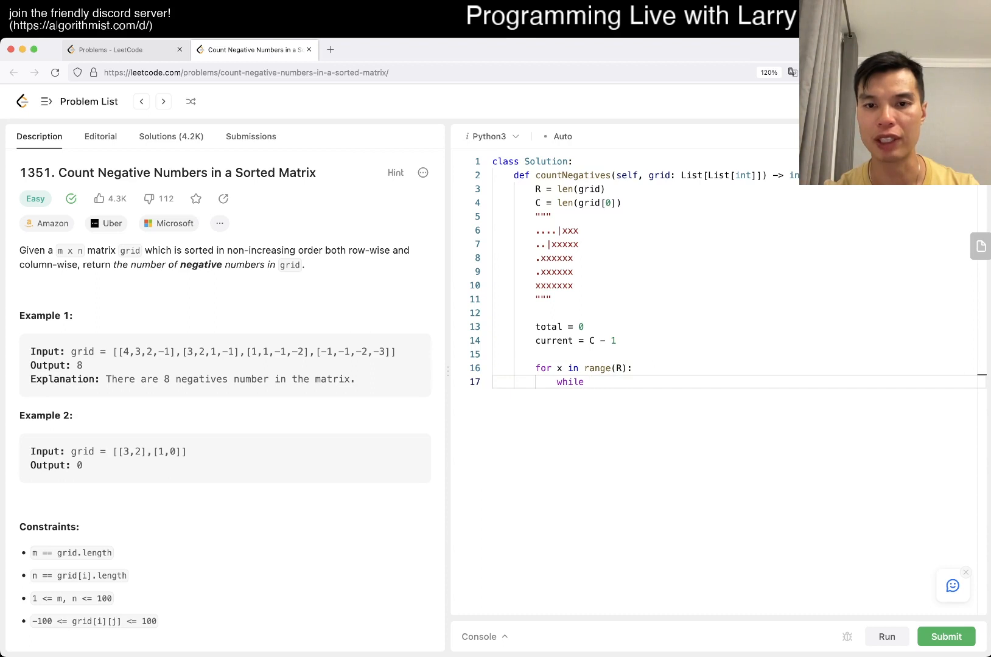
{"action": "type", "text": "grid[cur]"}
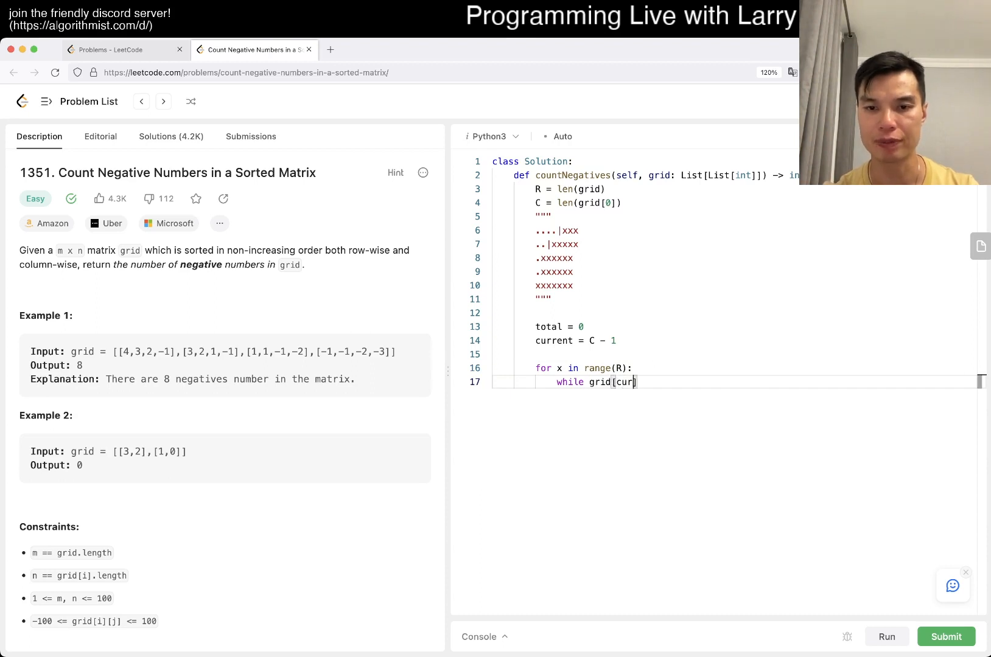
{"action": "type", "text": "rent"}
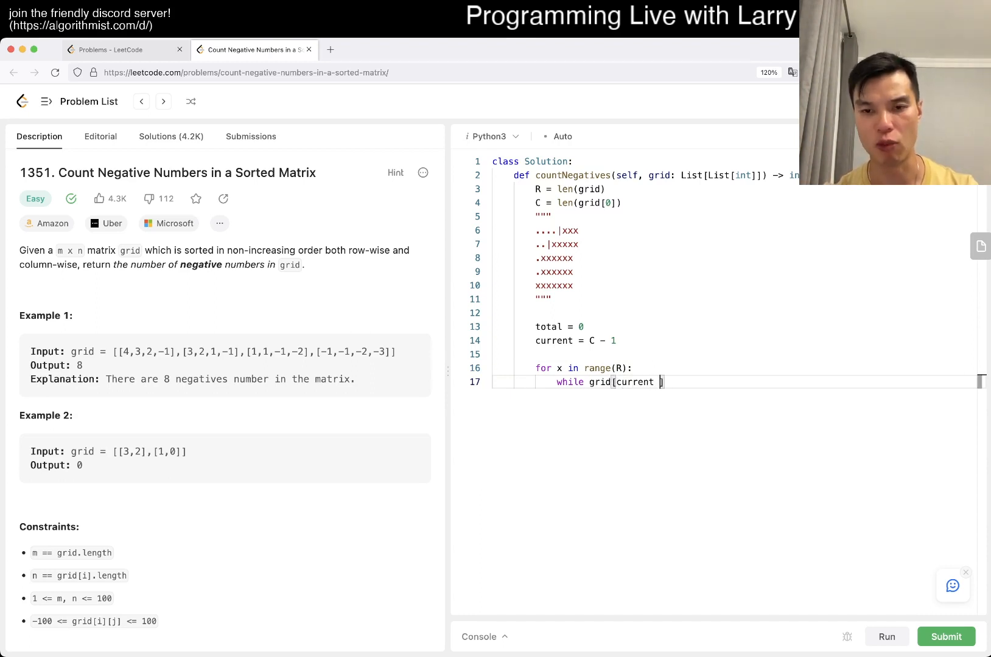
{"action": "type", "text": "- 1]"}
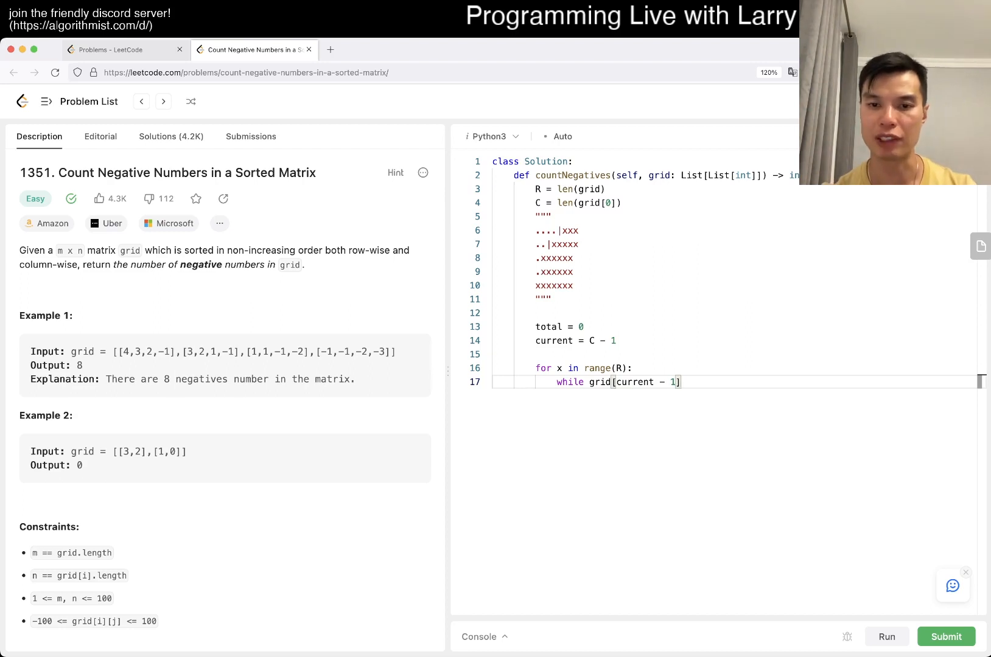
{"action": "type", "text": "current - 1 >= 0"}
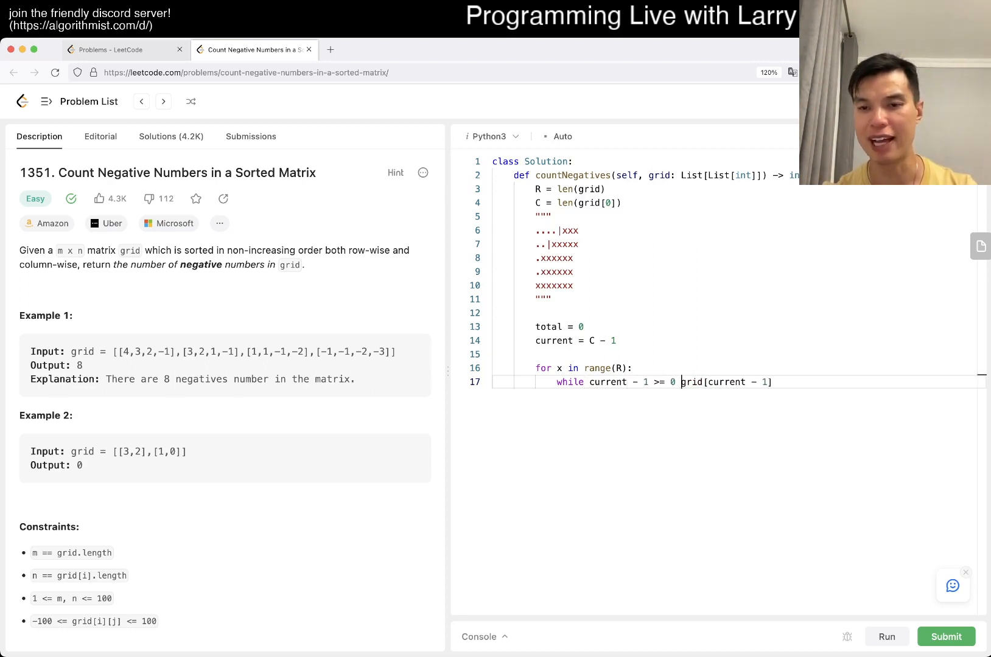
{"action": "type", "text": "and"}
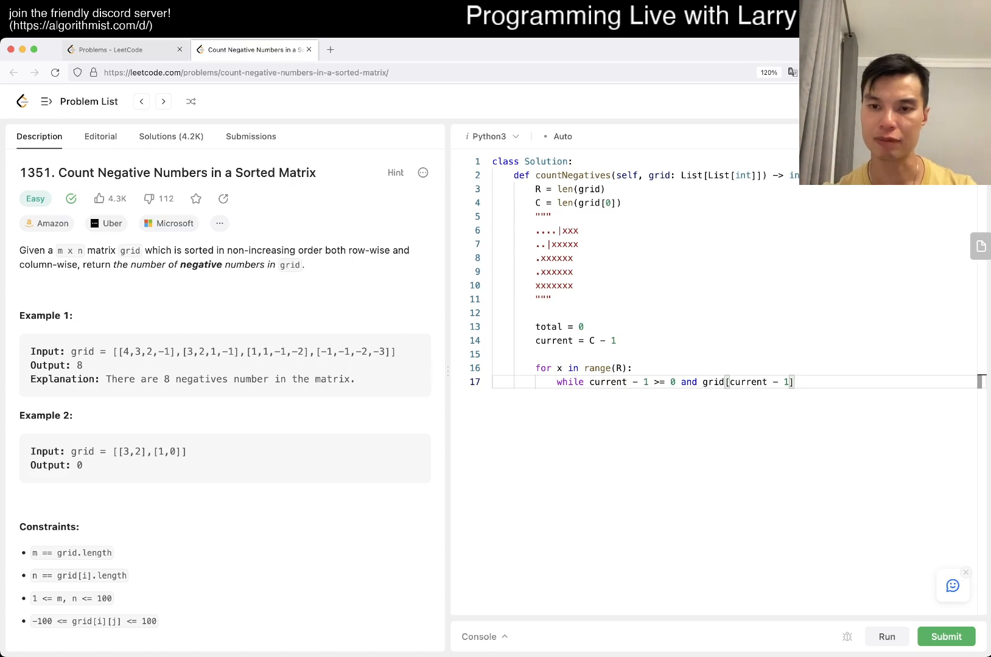
{"action": "type", "text": "< 0:"}
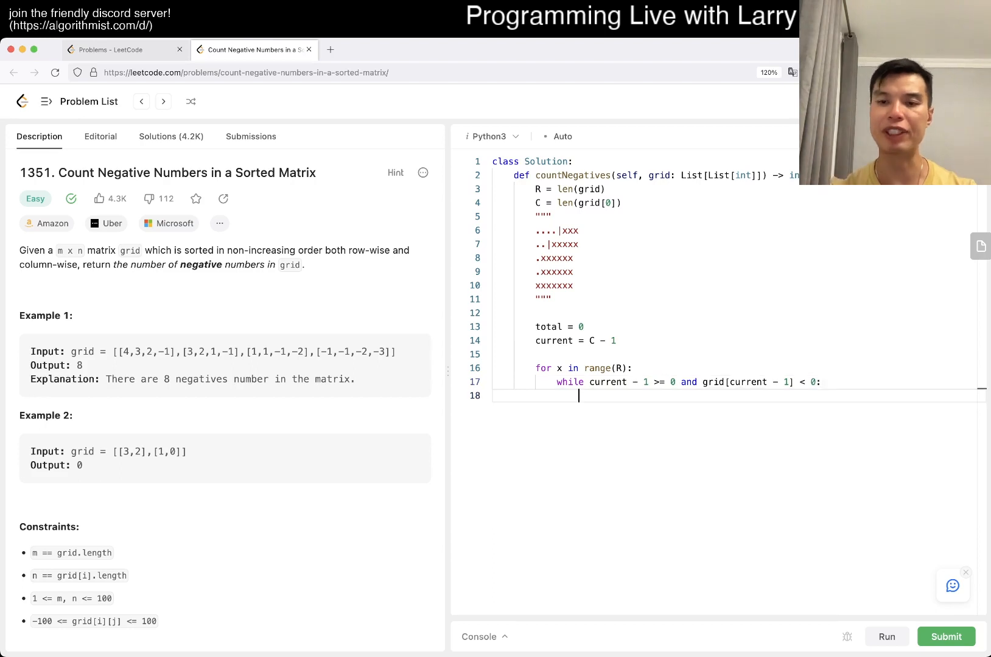
{"action": "type", "text": "current -= 1"}
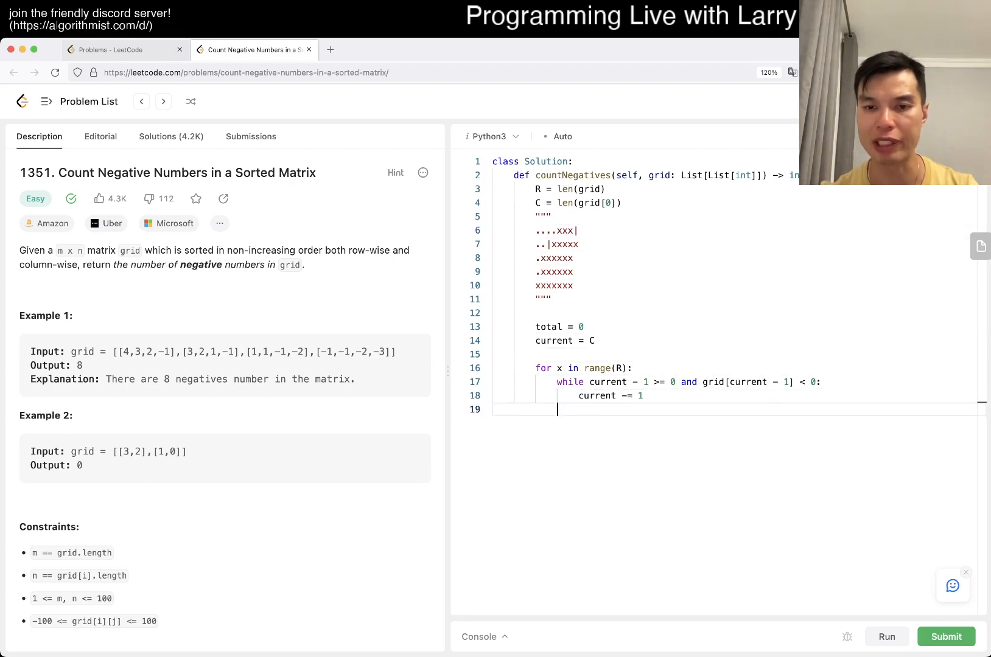
{"action": "type", "text": "total +="}
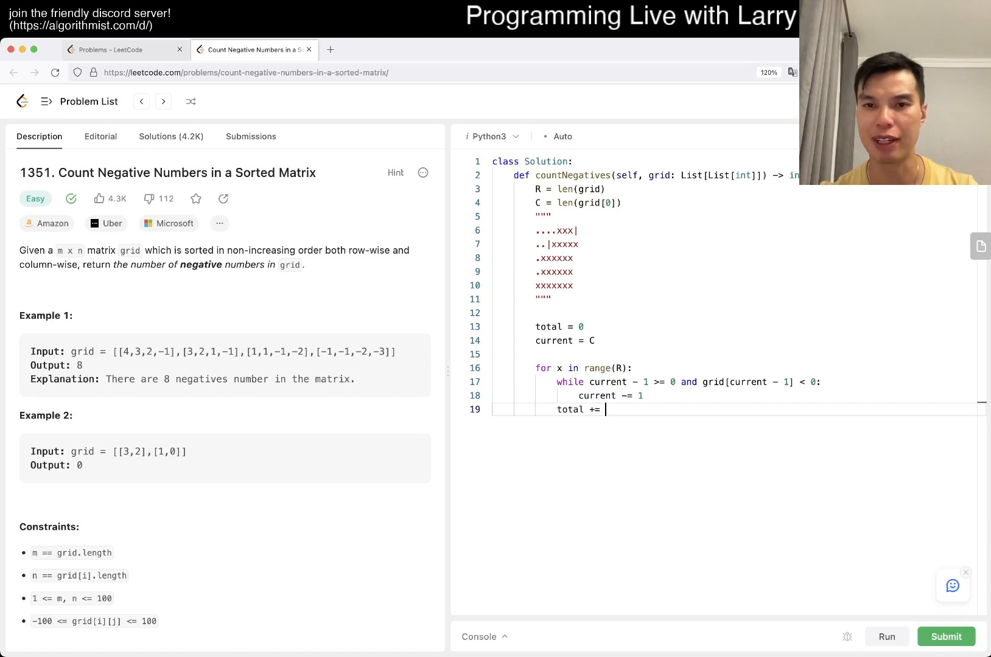
{"action": "type", "text": "C - current"}
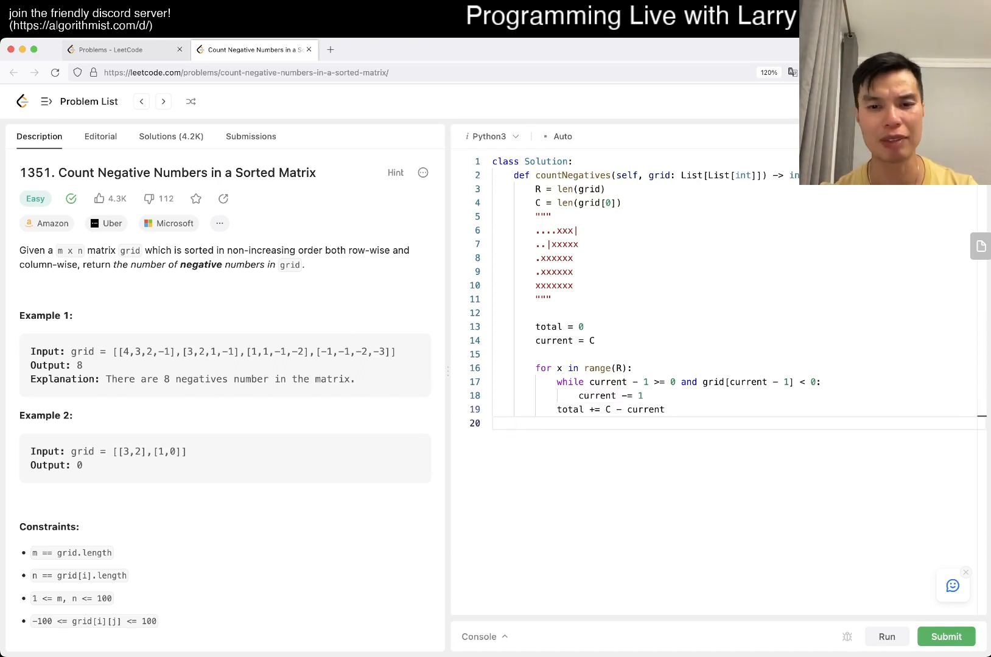
{"action": "type", "text": "return total"}
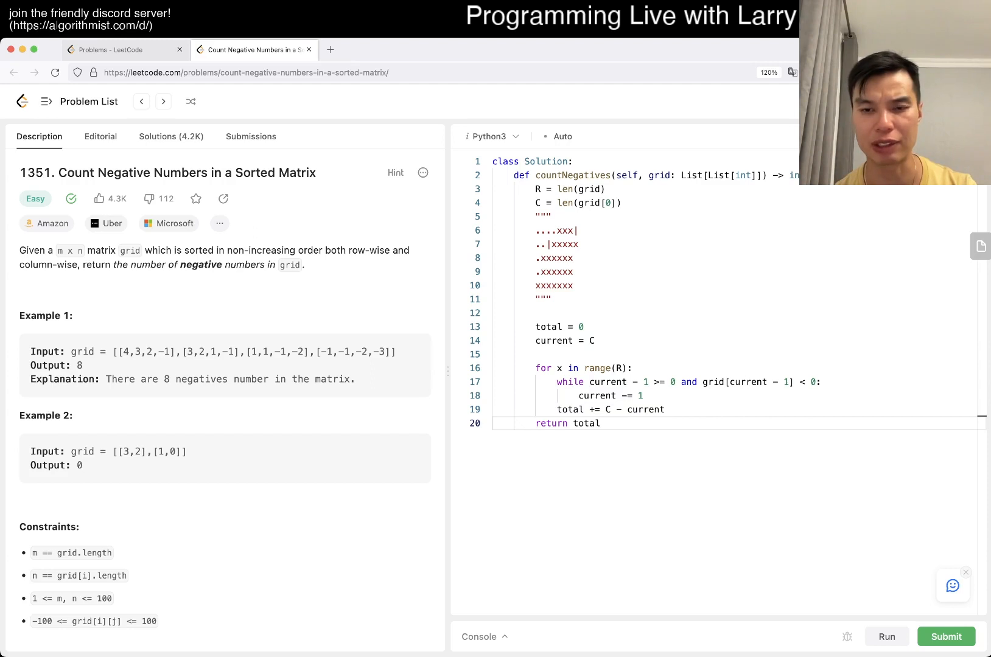
Run the sample test, hit the line 17 TypeError, and fix indexing to grid[x][current - 1].
{"action": "left_click", "coordinate": [886, 637]}
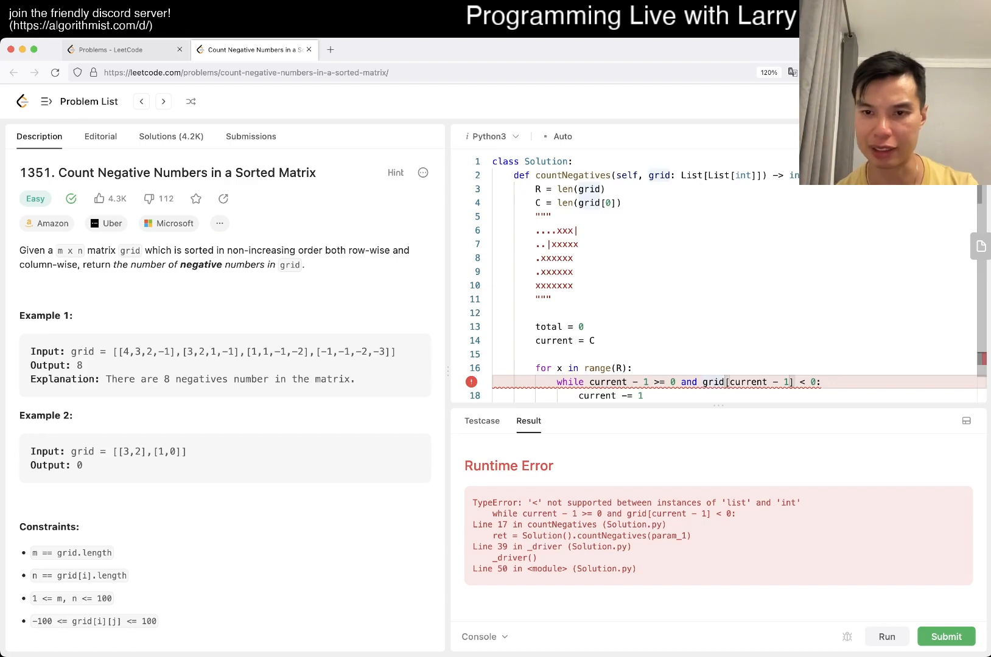
{"action": "left_click", "coordinate": [946, 637]}
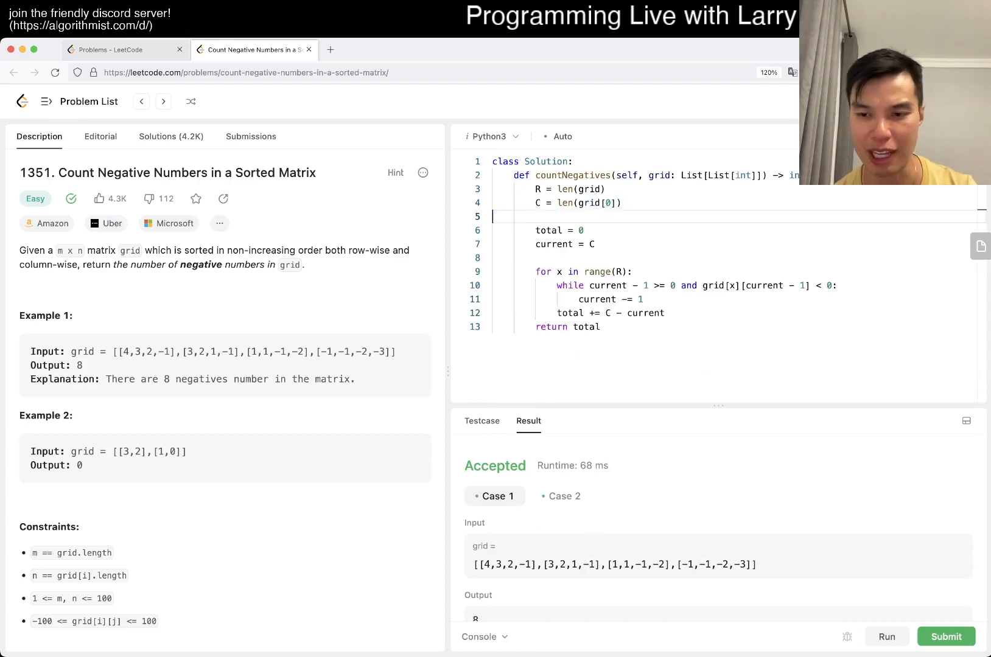
Submit for an Accepted verdict, dismiss the Daily Challenge popup, and return to Description.
{"action": "left_click", "coordinate": [946, 636]}
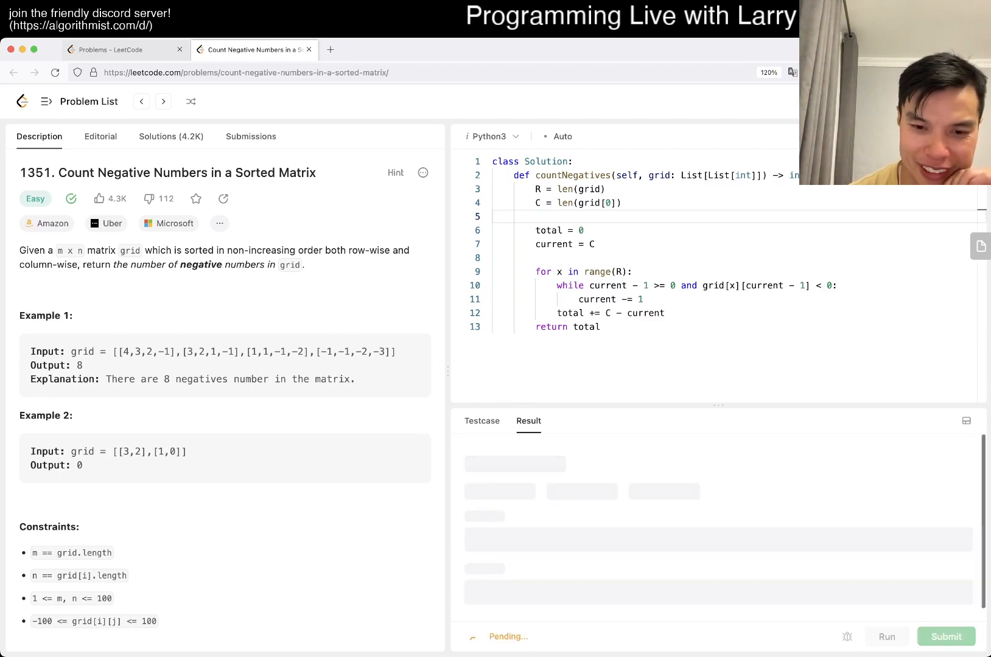
{"action": "left_click", "coordinate": [945, 636]}
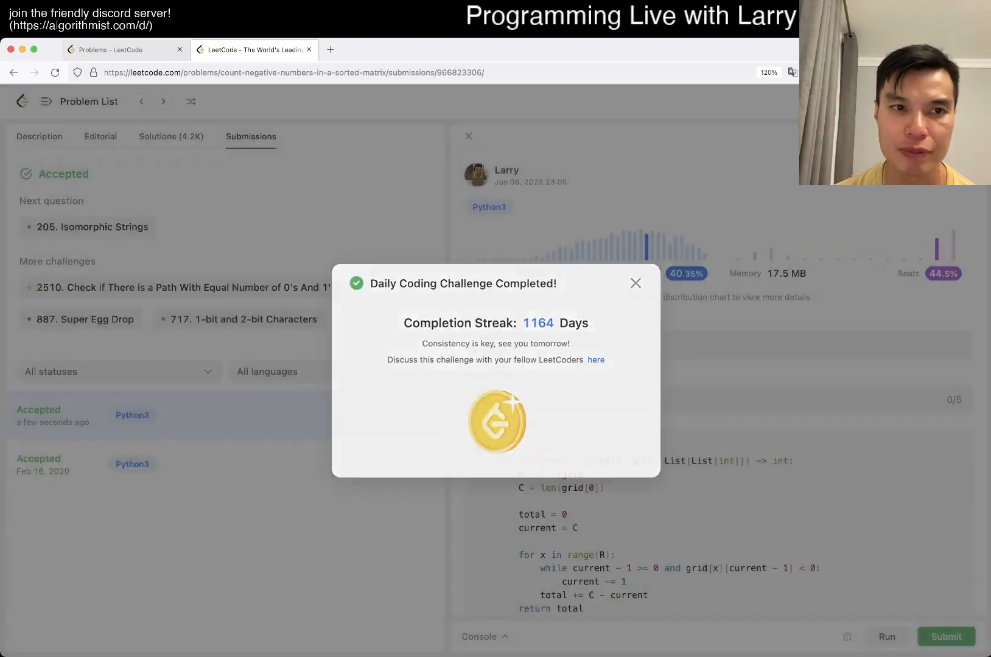
{"action": "left_click", "coordinate": [635, 283]}
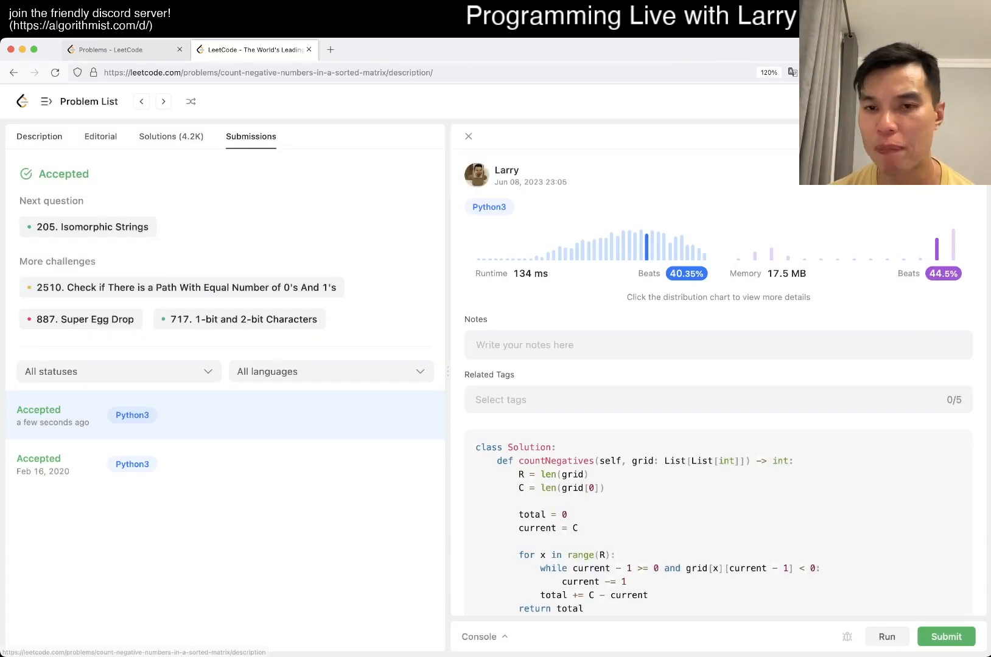
{"action": "left_click", "coordinate": [38, 137]}
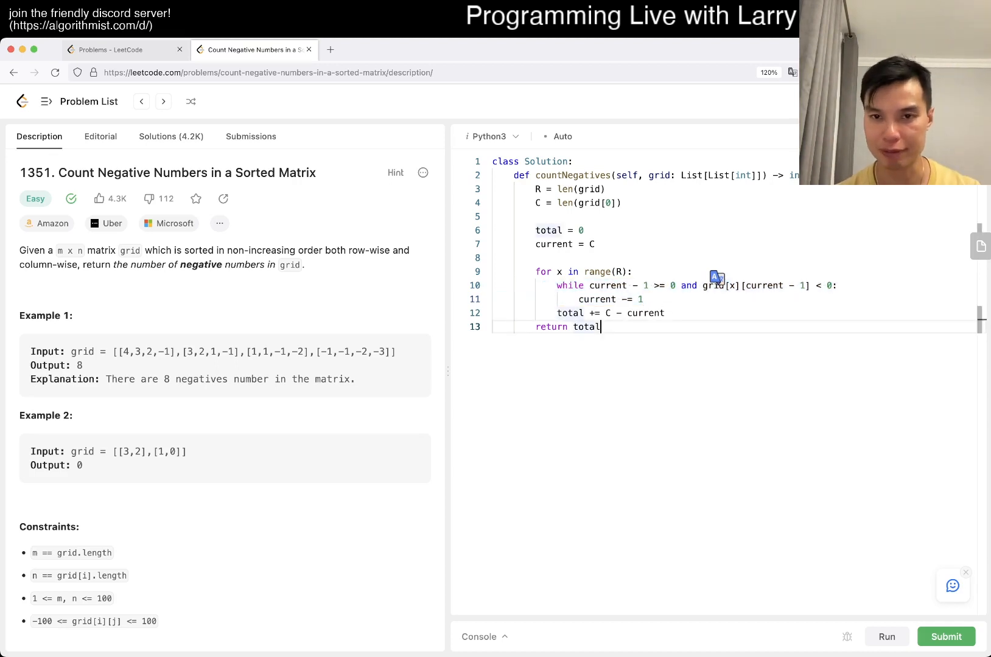
Add '# O(R + C) time' and '# O(1) space' comments above the loop.
{"action": "key", "text": "Return"}
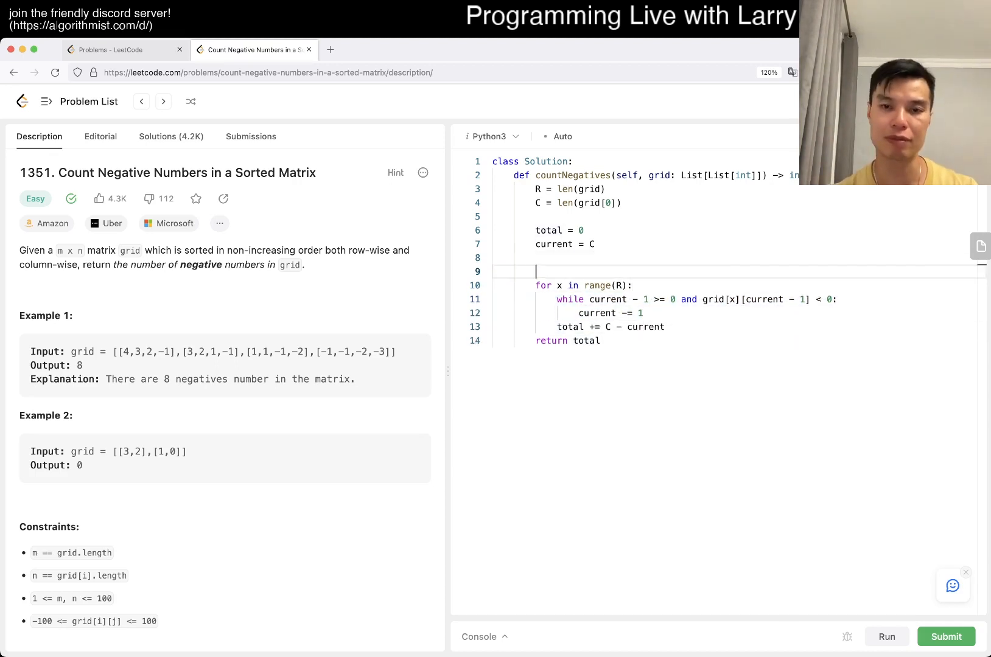
{"action": "type", "text": "# O(R"}
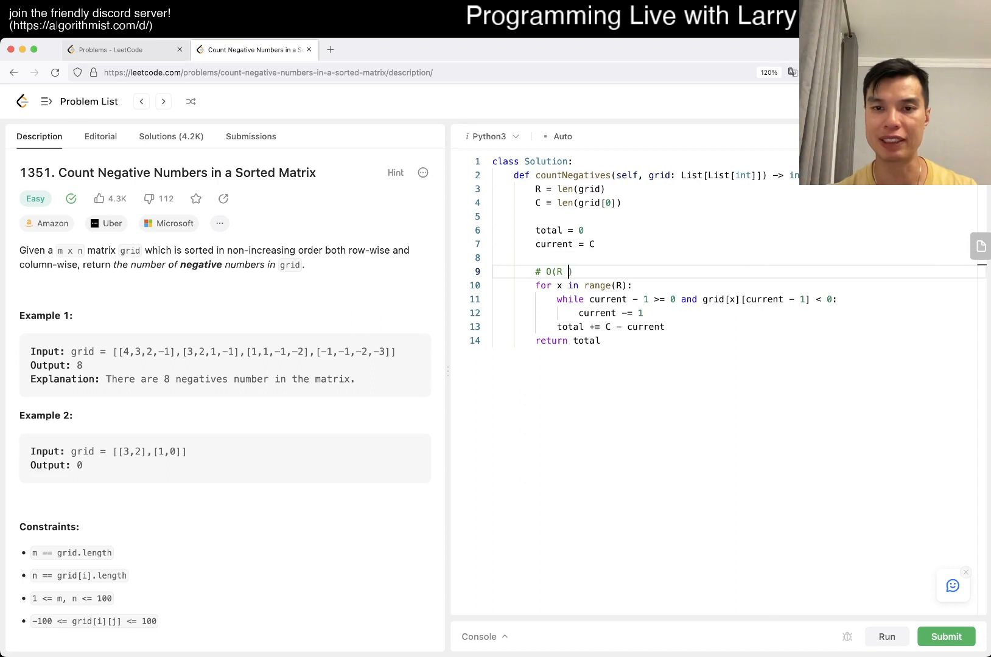
{"action": "type", "text": "+ C) time"}
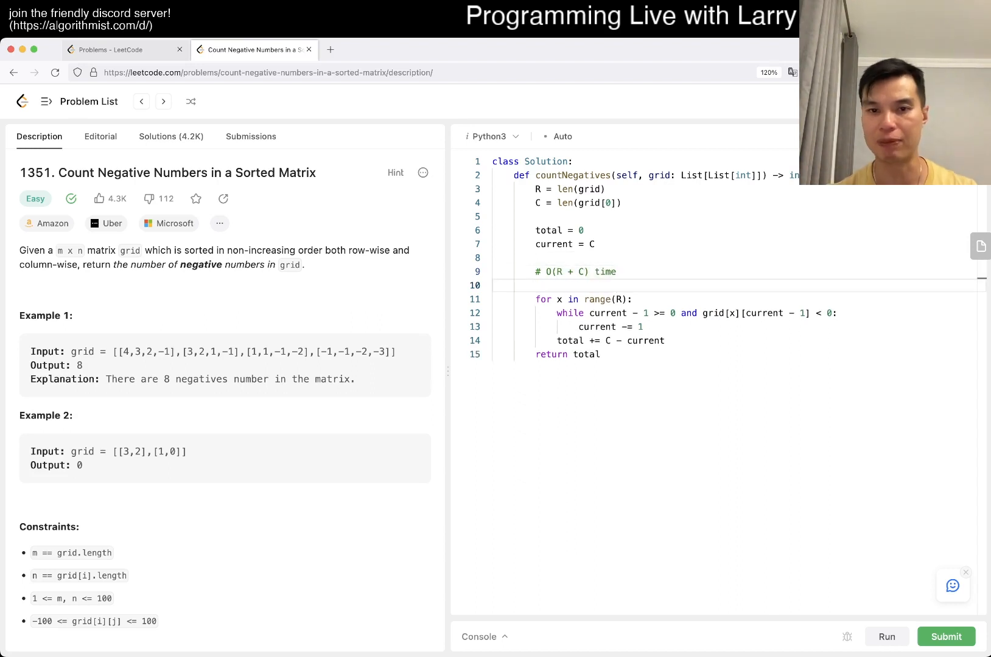
{"action": "type", "text": "# O(1)"}
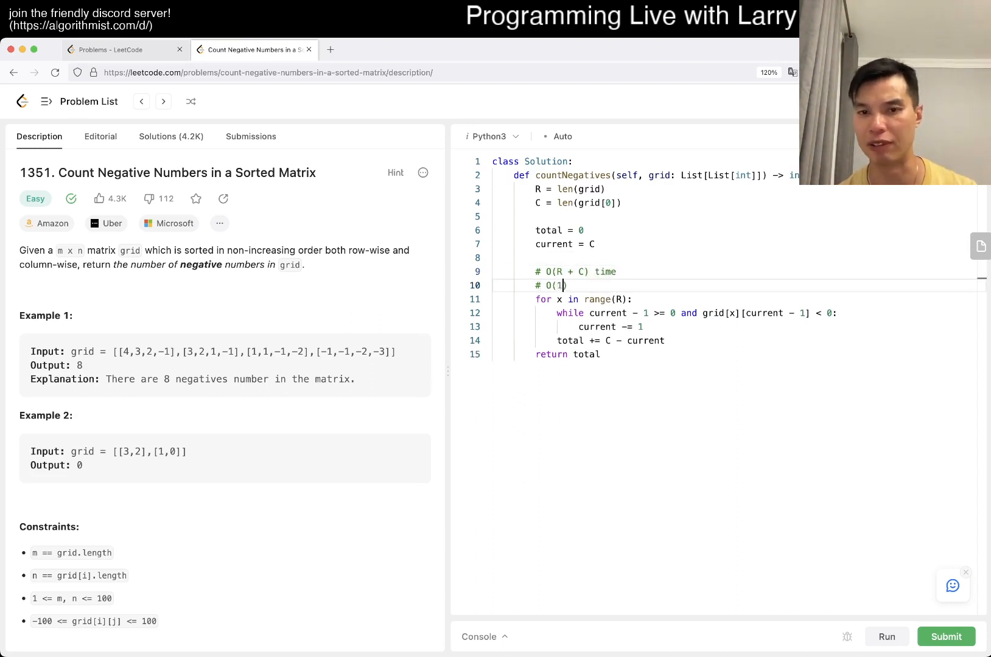
{"action": "type", "text": ")"}
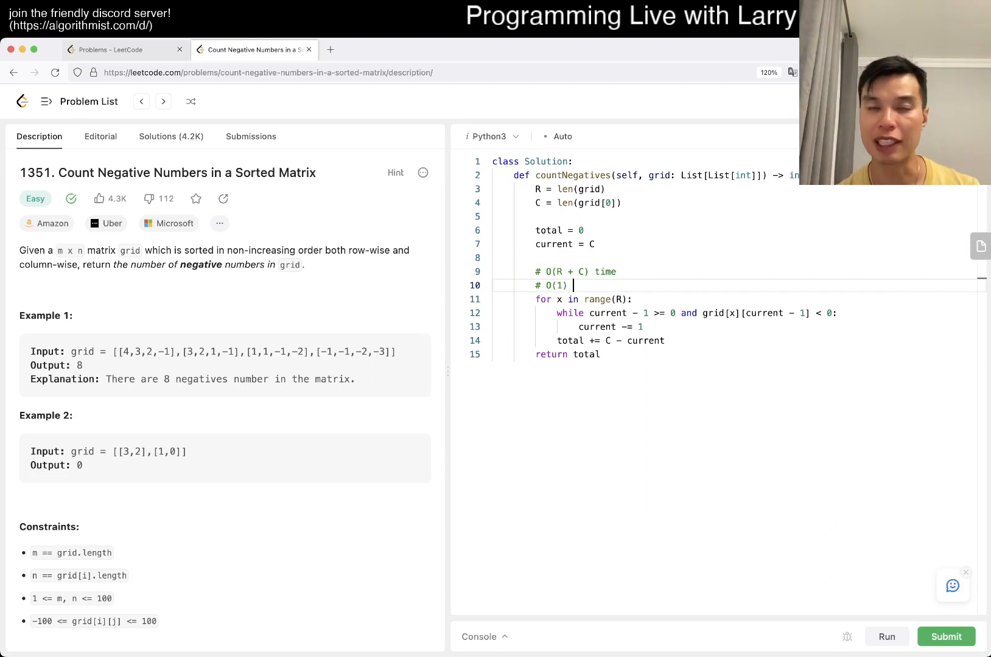
{"action": "type", "text": "space"}
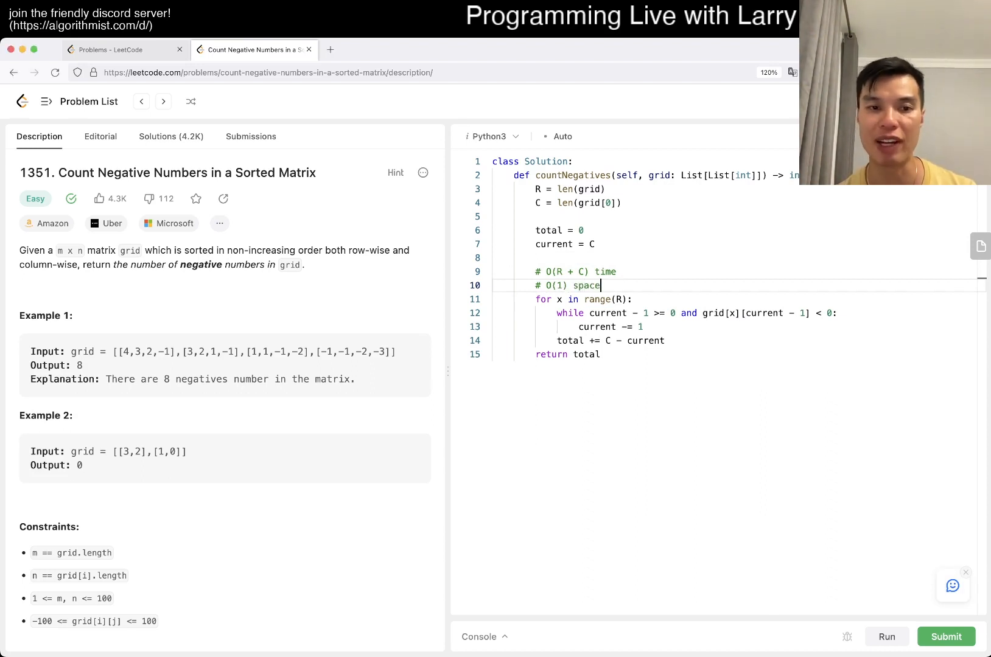